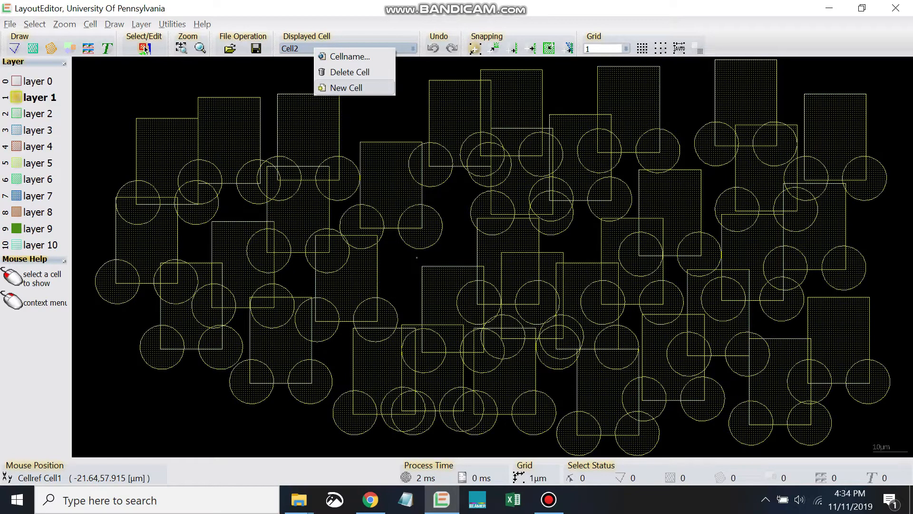
Step: Create a new empty cell (noname_1) from the Displayed Cell menu
left_click(345, 88)
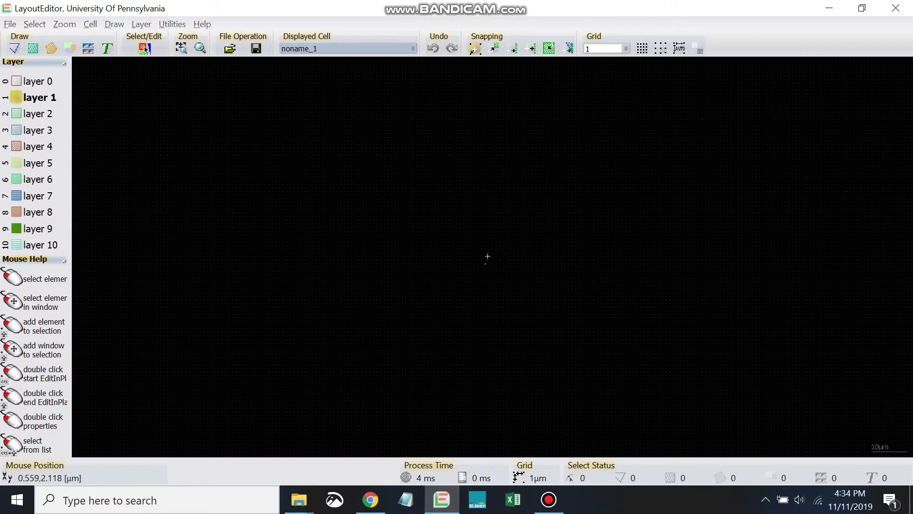
mouse_move(673, 202)
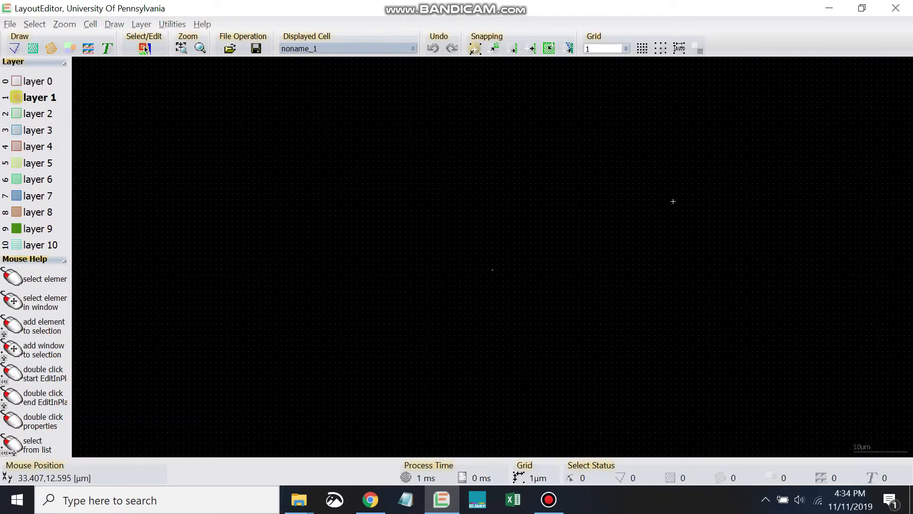
mouse_move(546, 241)
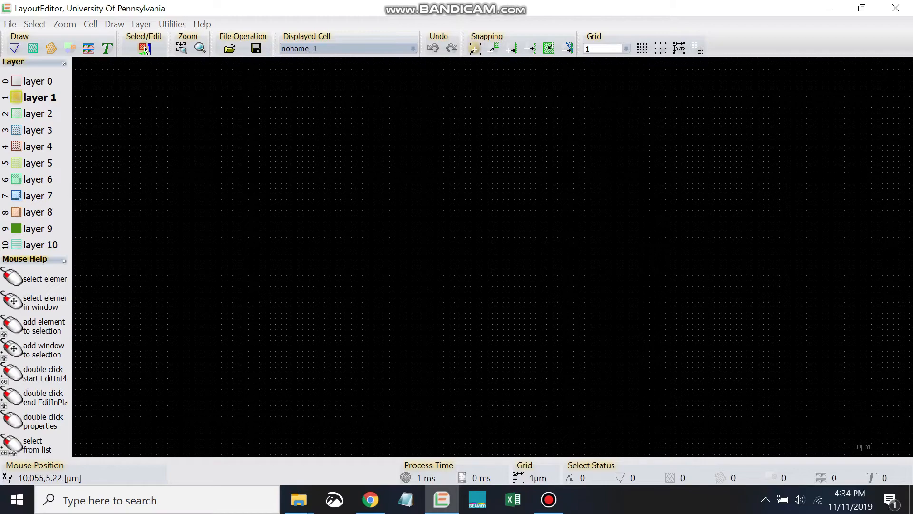
mouse_move(557, 238)
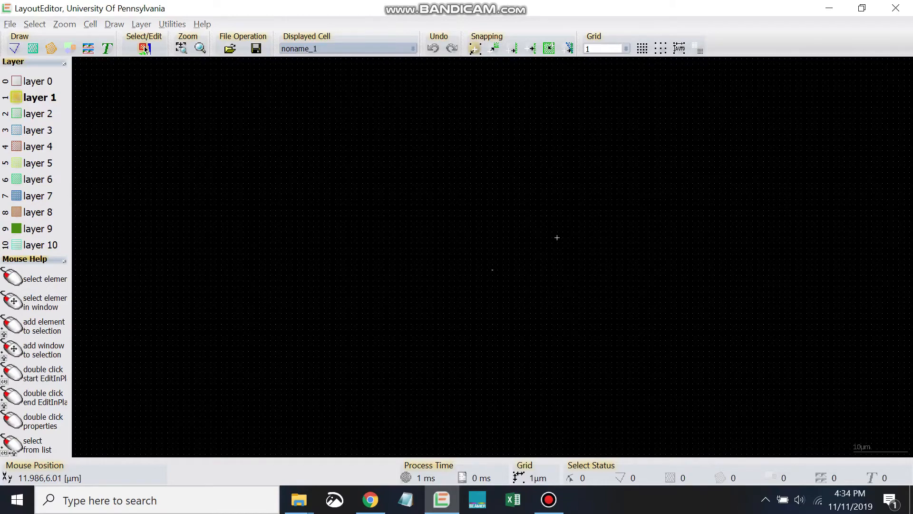
Step: Place Cell1 as an orthogonal array repeated 3 in x and 4 in y
key("a")
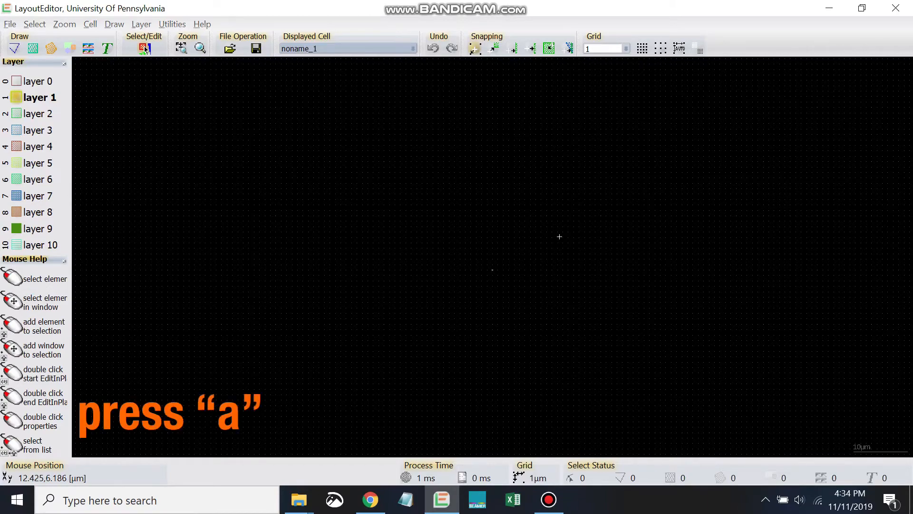
key("a")
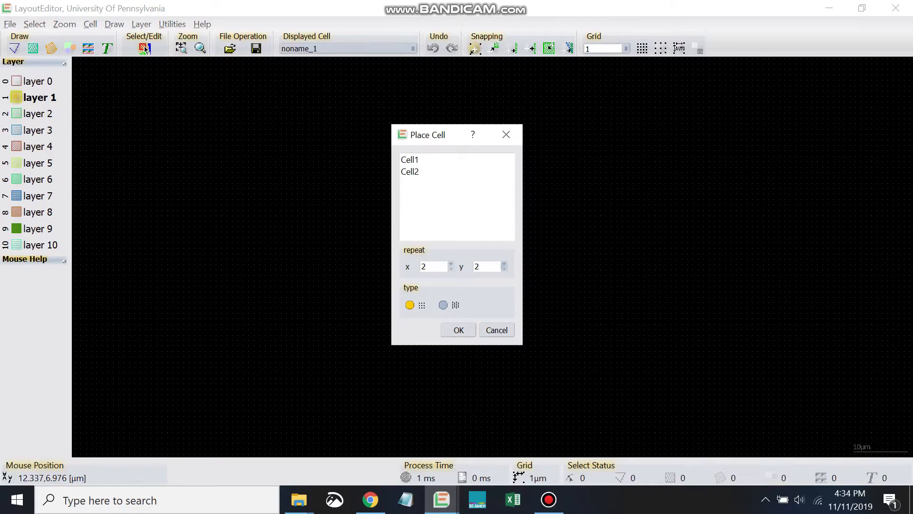
mouse_move(455, 304)
type("4")
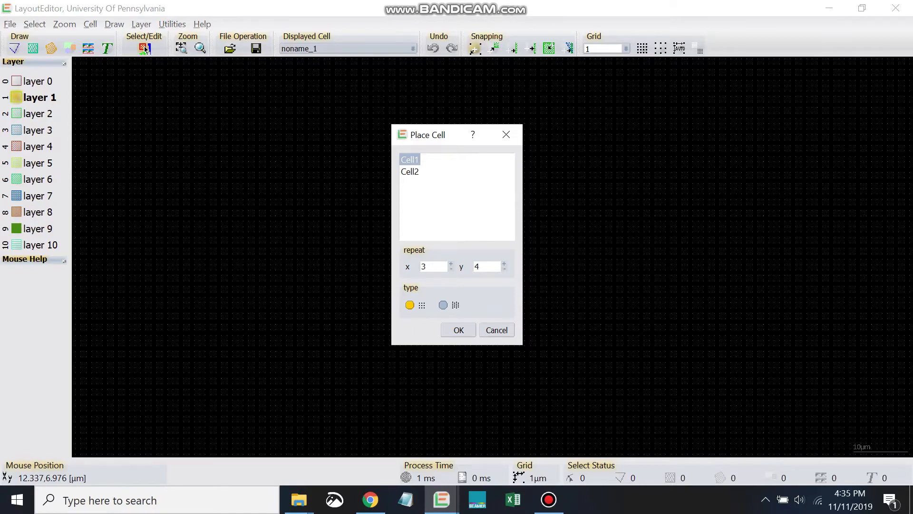
left_click(458, 330)
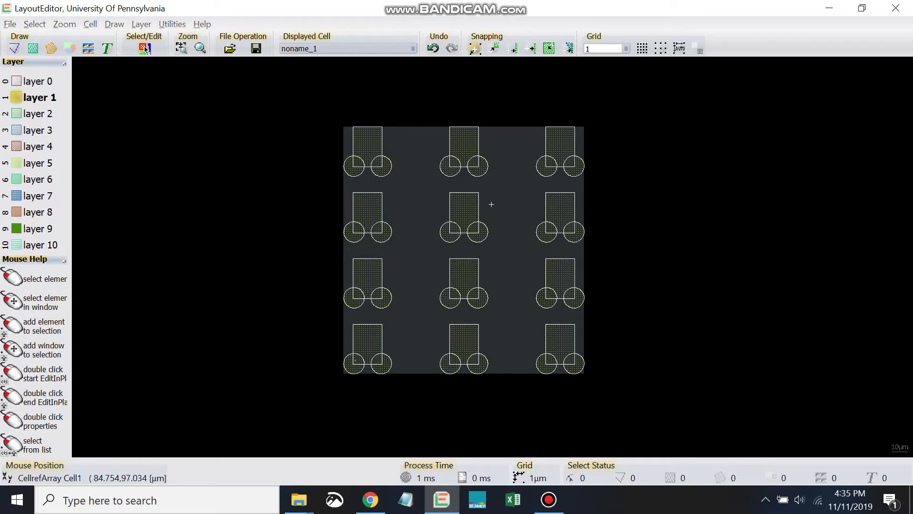
mouse_move(489, 198)
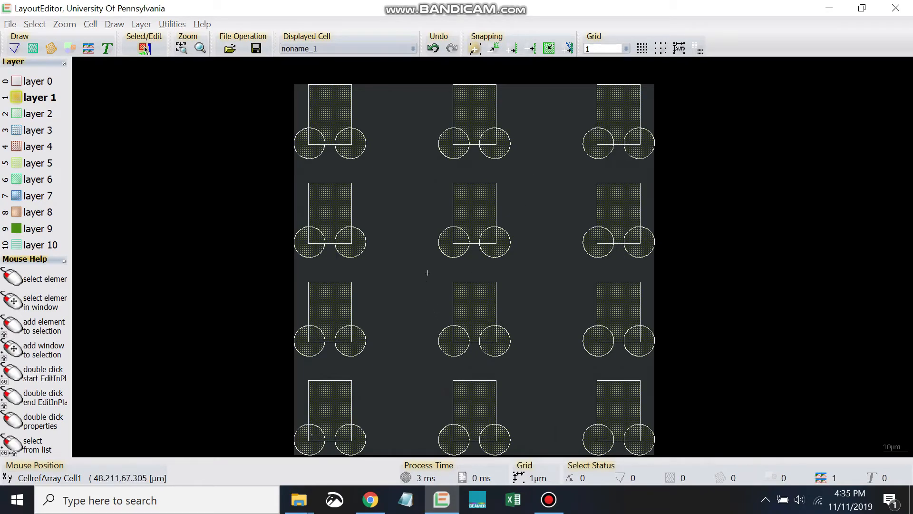
Step: Drop the 3×4 Cell1 array on the canvas, fit the view and bring up its context actions
right_click(427, 273)
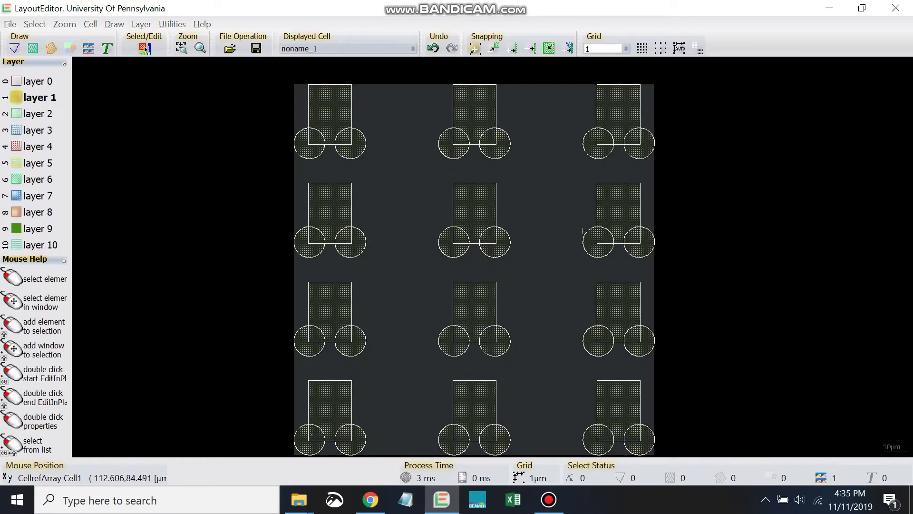
left_click(143, 49)
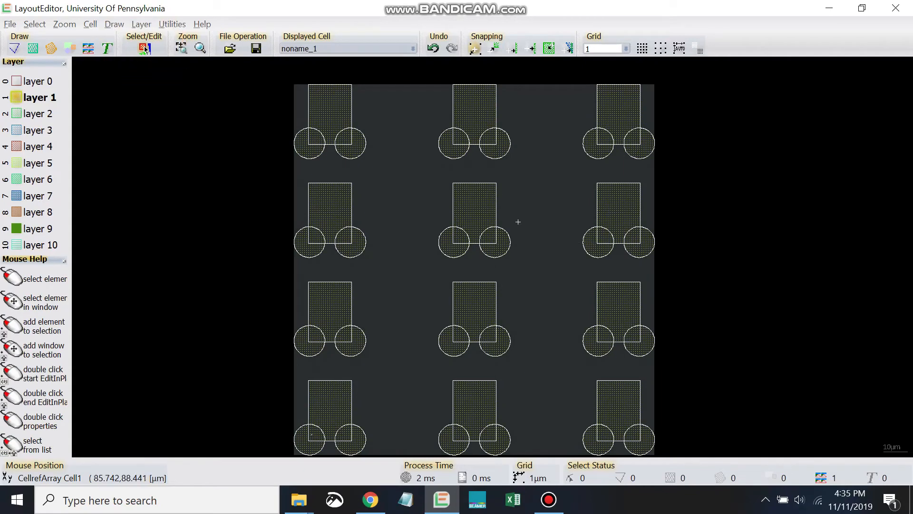
right_click(518, 221)
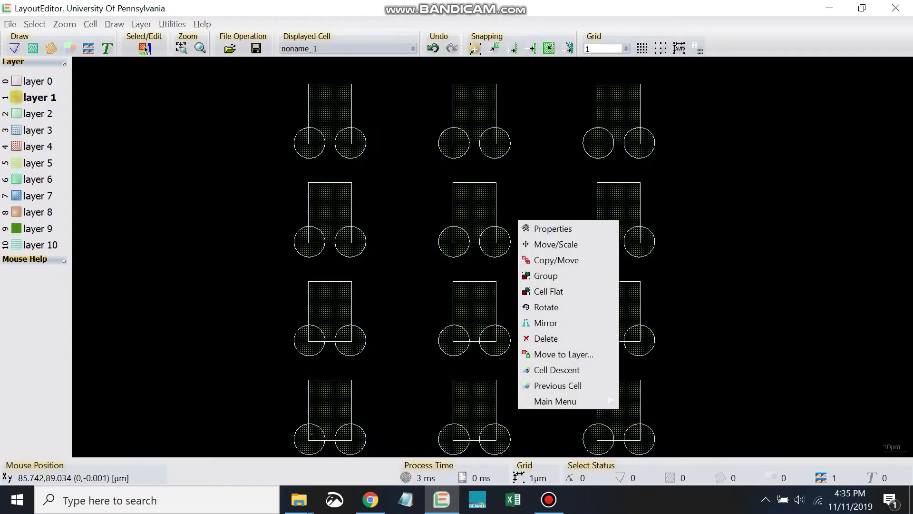
Step: Show the array's properties: Cell1 referenced, 60 µm x-step and 41 µm y-step, ready to edit the pitches
left_click(552, 229)
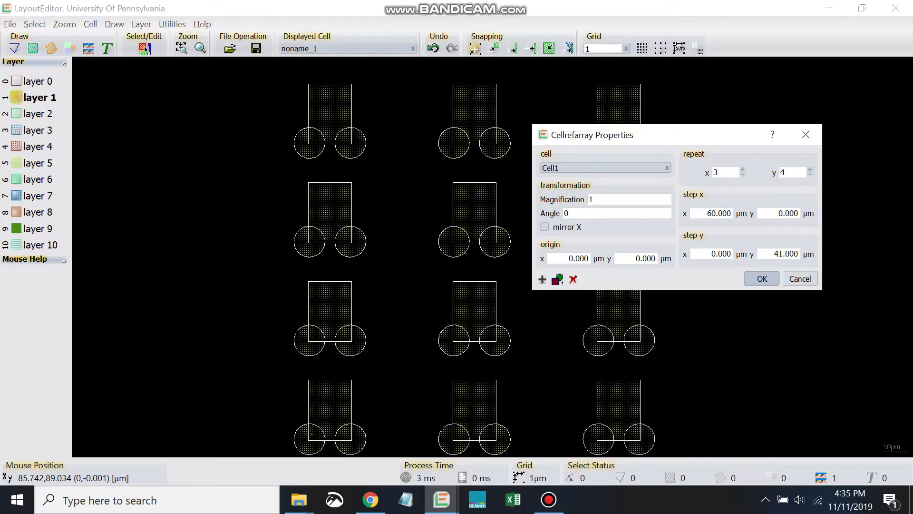
left_click(666, 167)
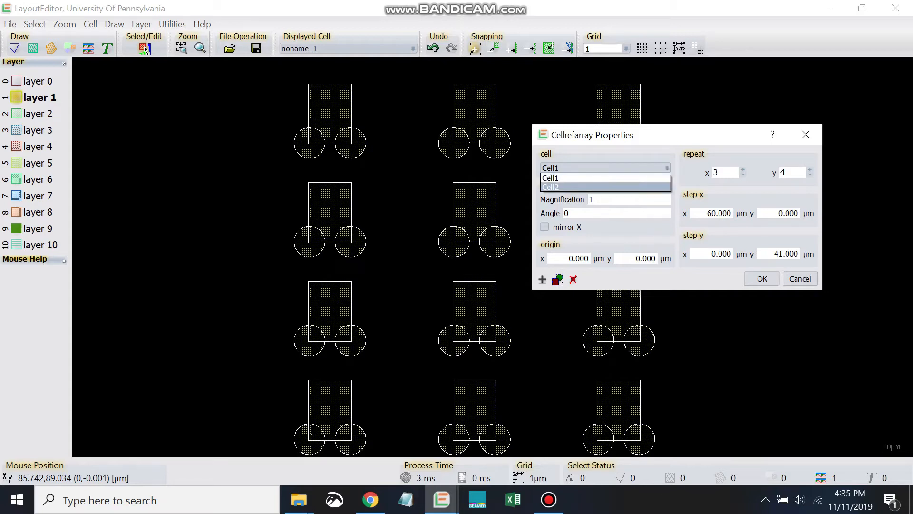
left_click(551, 178)
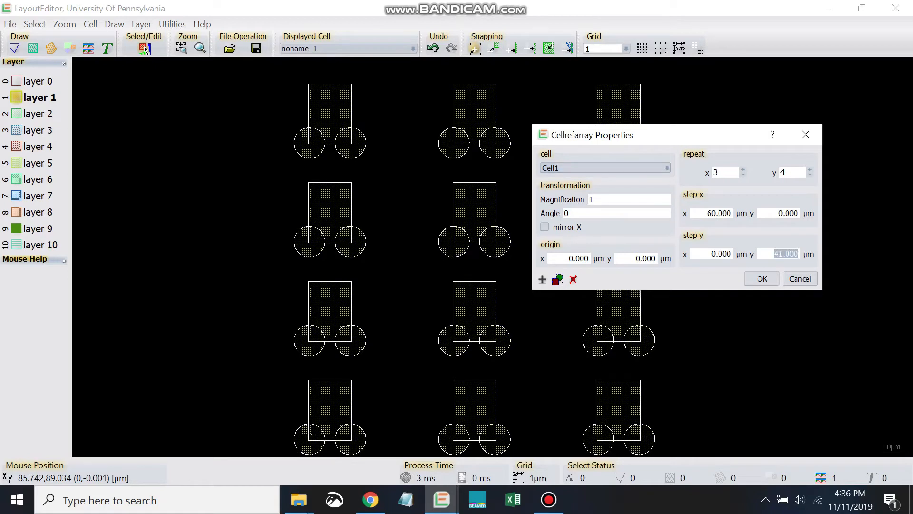
left_click(724, 172)
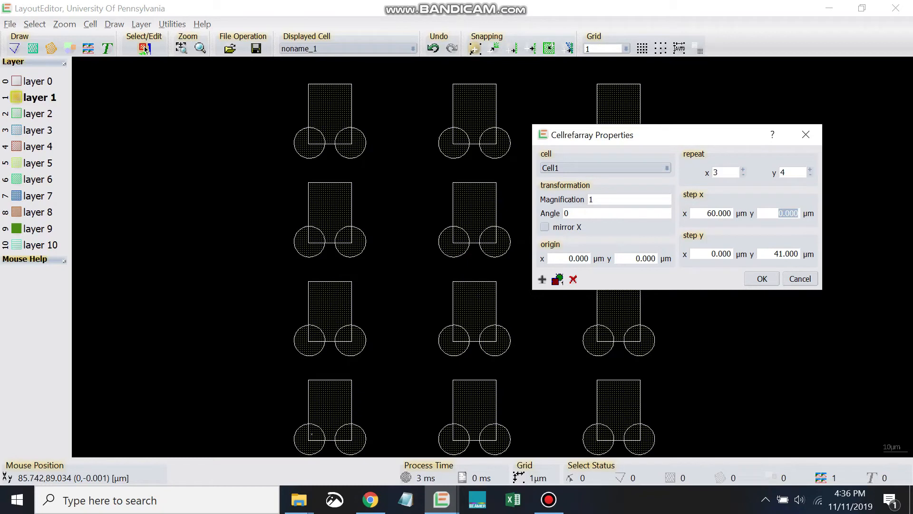
left_click(720, 253)
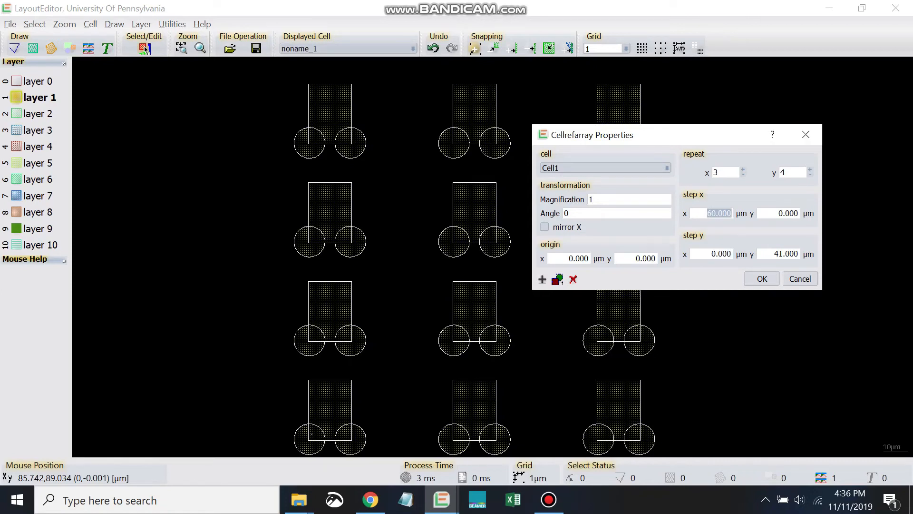
Step: Set the array pitch to 70 µm in x and 45 µm in y
type("70")
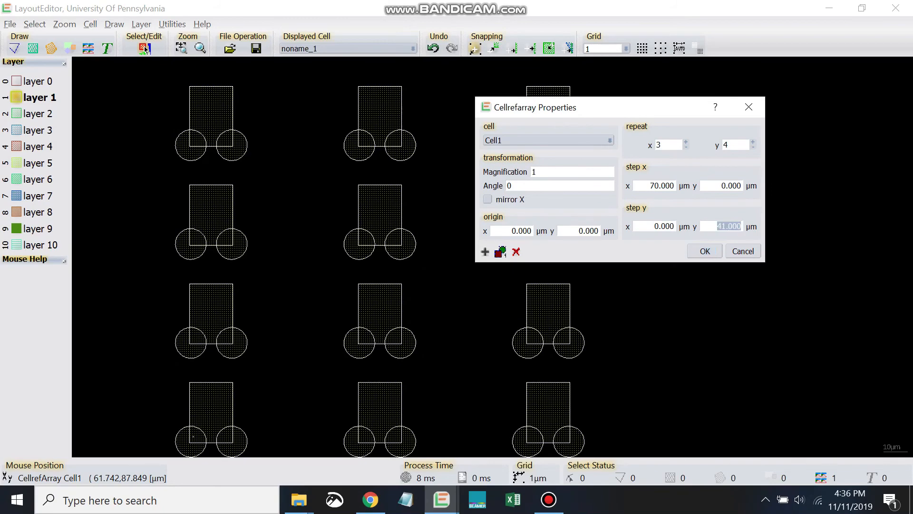
type("45")
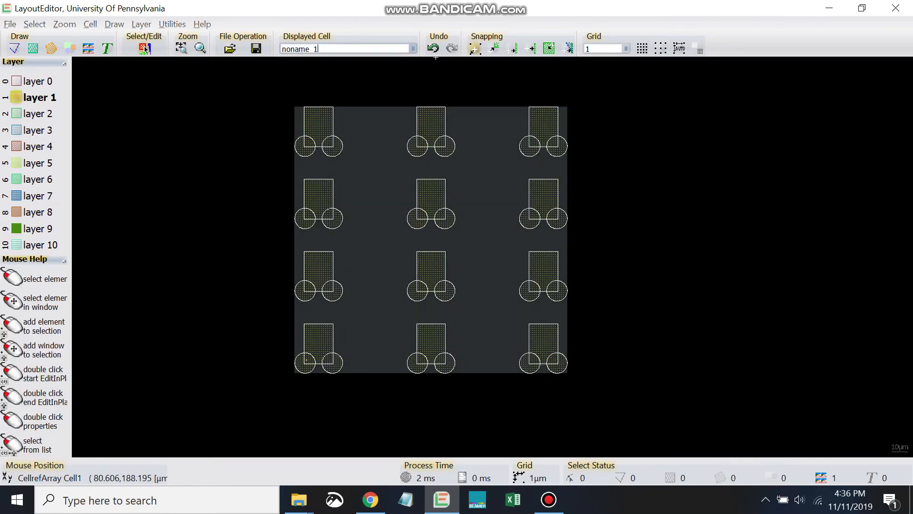
Step: Start renaming the noname_1 cell by typing a new name in the Displayed Cell field
type("Cell1")
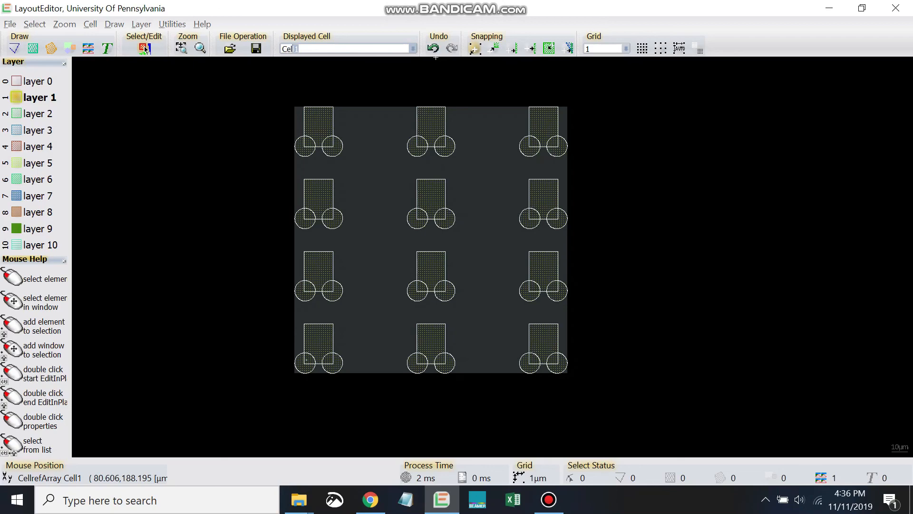